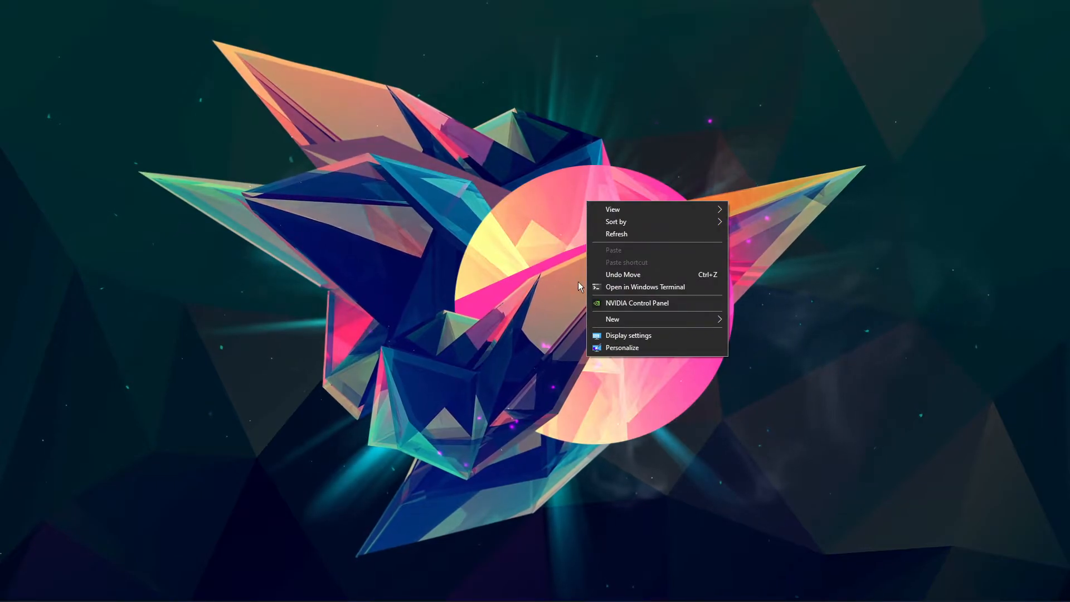
In Display settings, reselect the recommended 3840 × 1080 resolution, keeping 100% scaling.
left_click(627, 335)
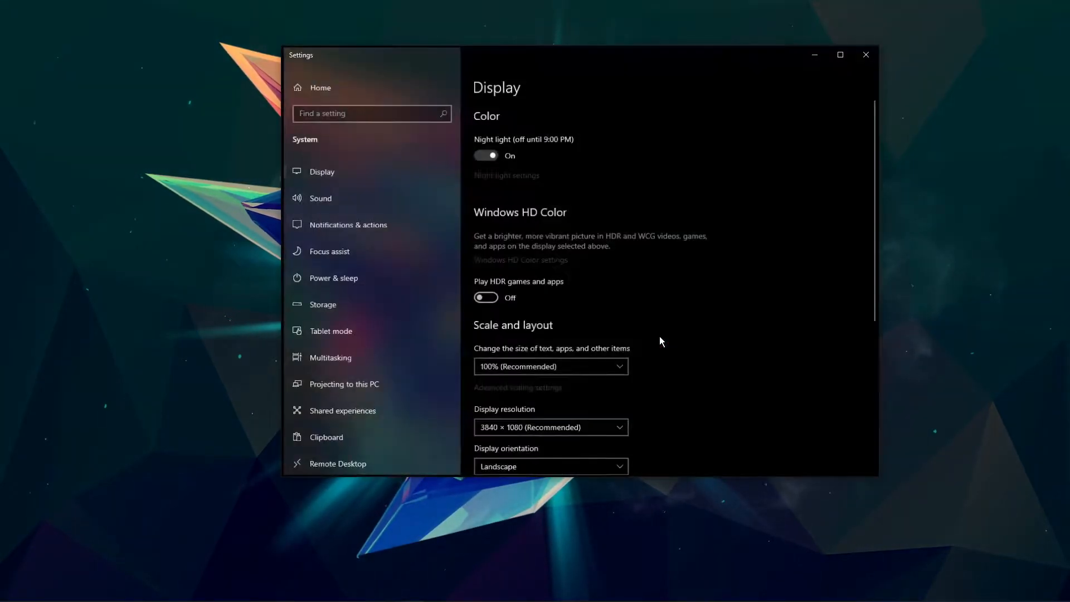
scroll("down", 3)
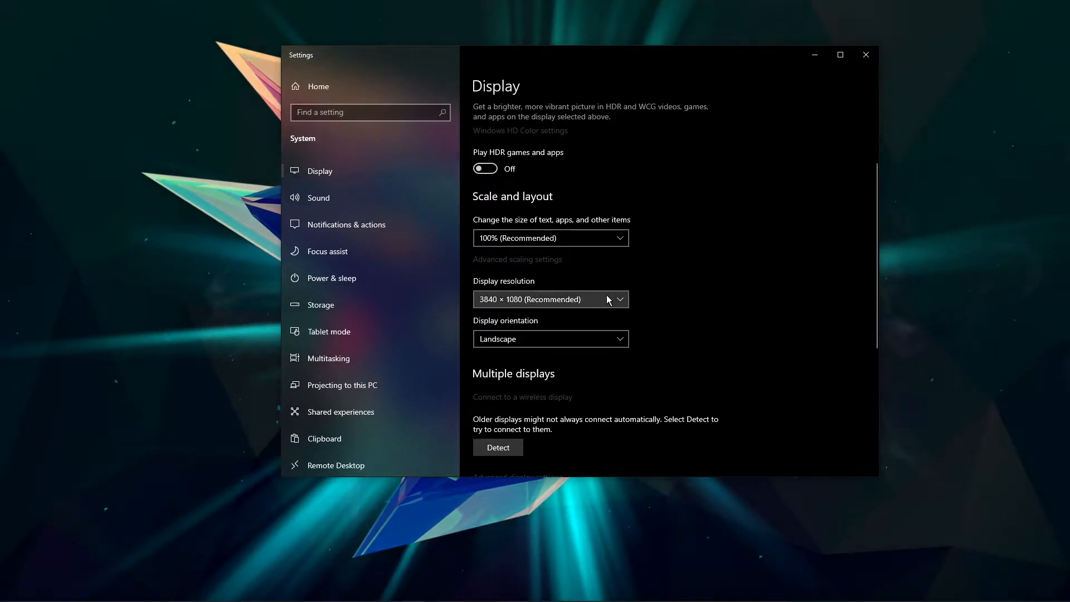
left_click(549, 299)
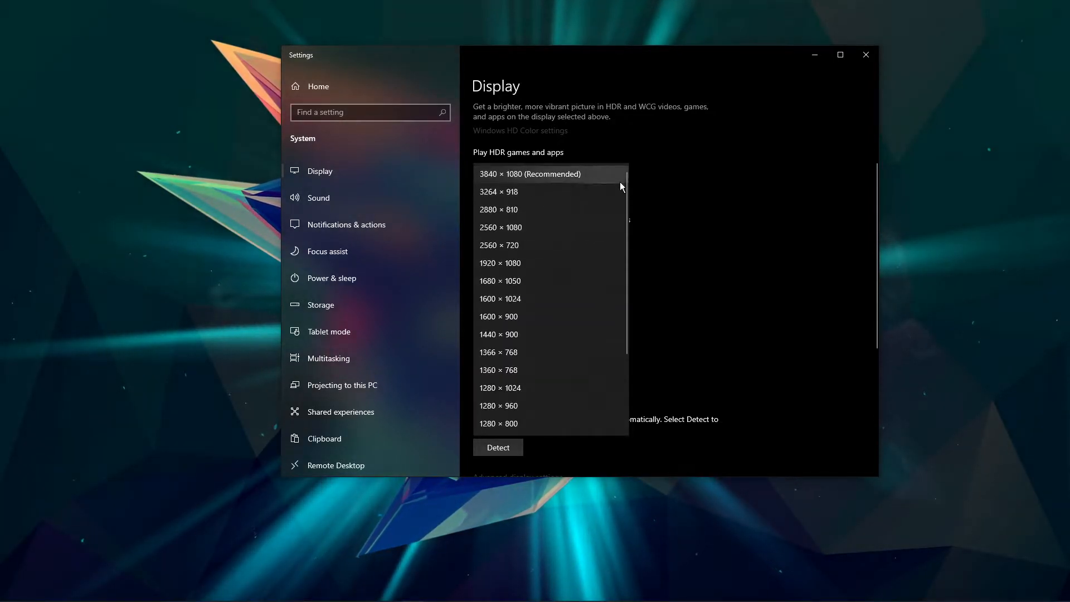
left_click(529, 173)
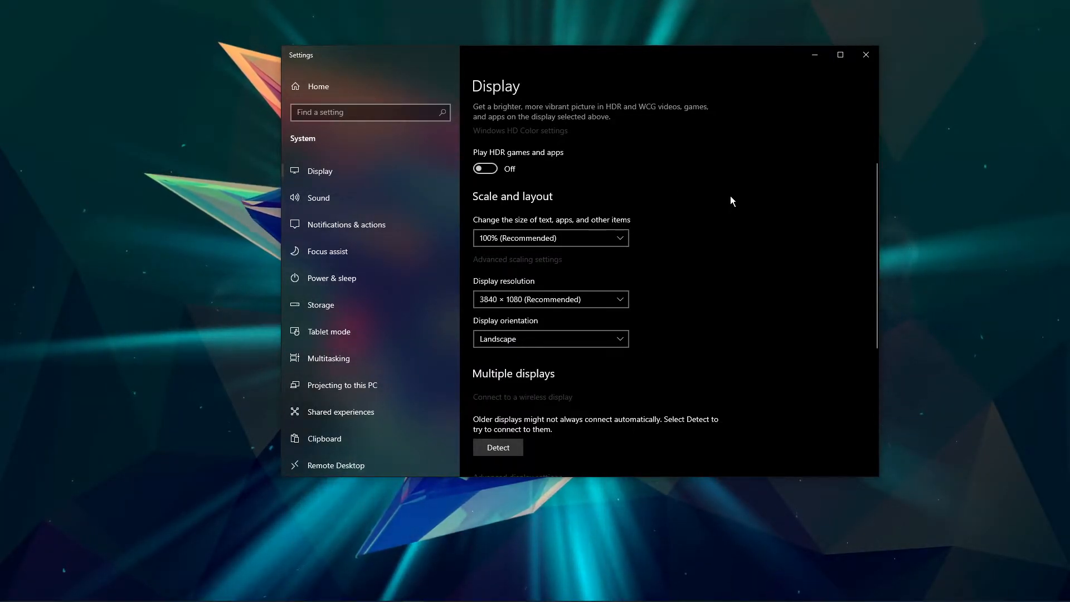
left_click(516, 259)
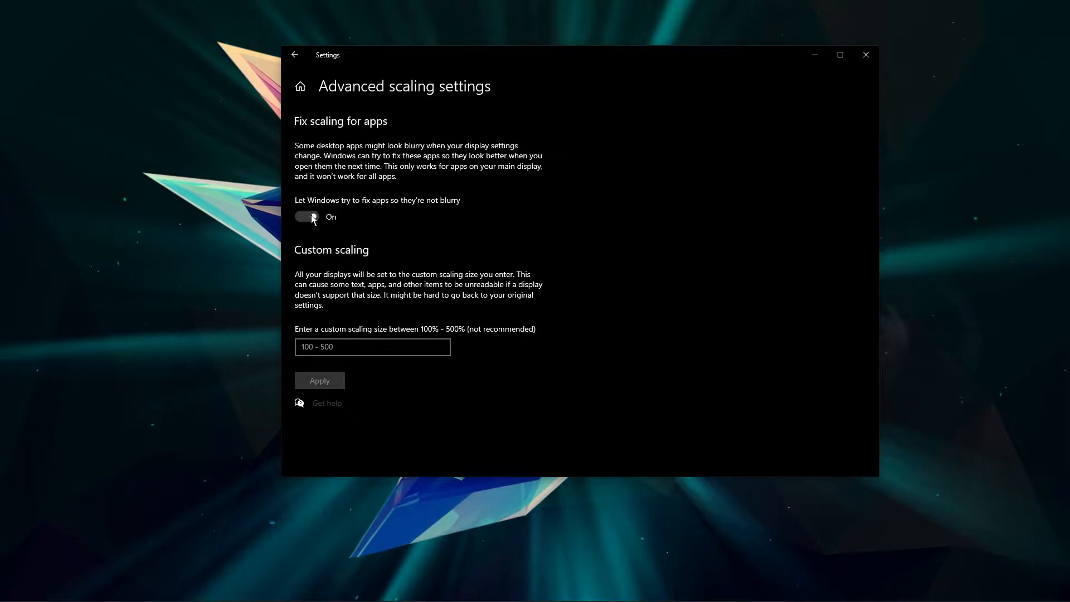
Turn on 'Let Windows try to fix apps so they're not blurry'.
left_click(306, 217)
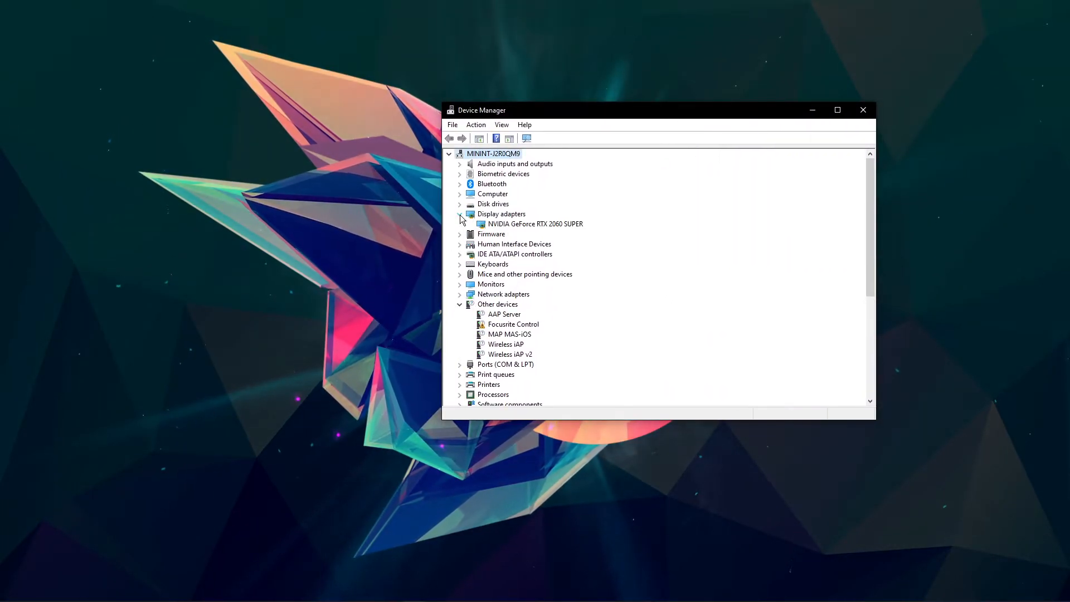
Run Update driver on the RTX 2060 SUPER adapter, then dismiss the driver search window.
right_click(536, 223)
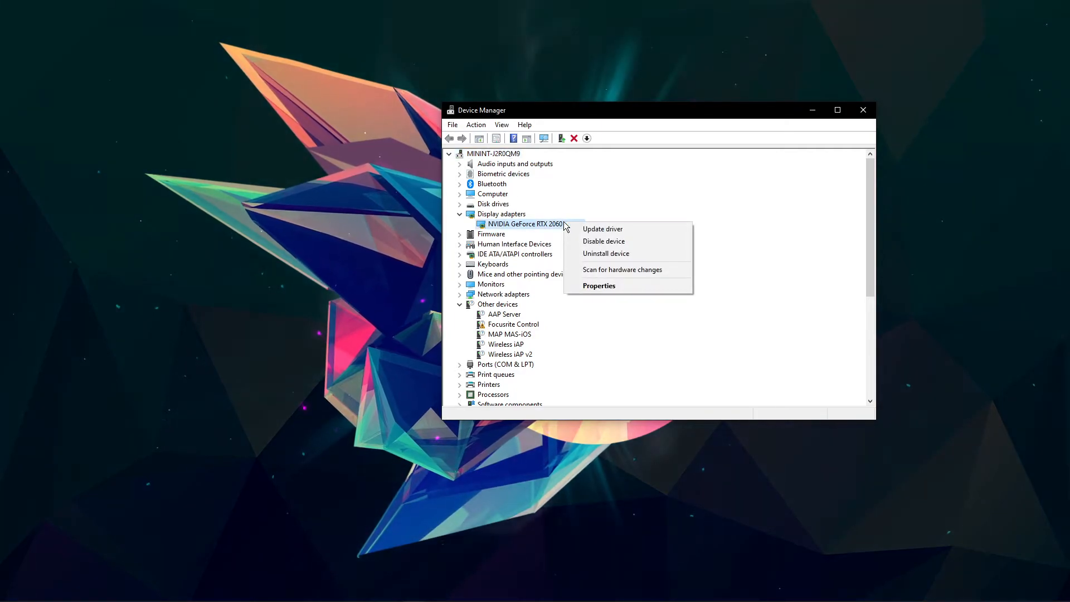
left_click(602, 229)
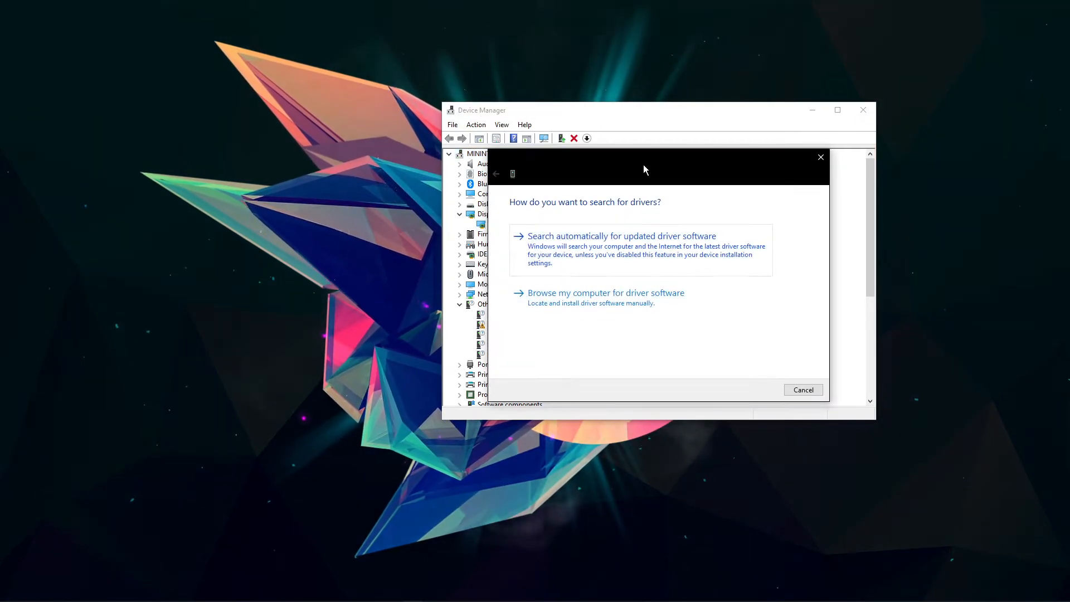
mouse_move(691, 239)
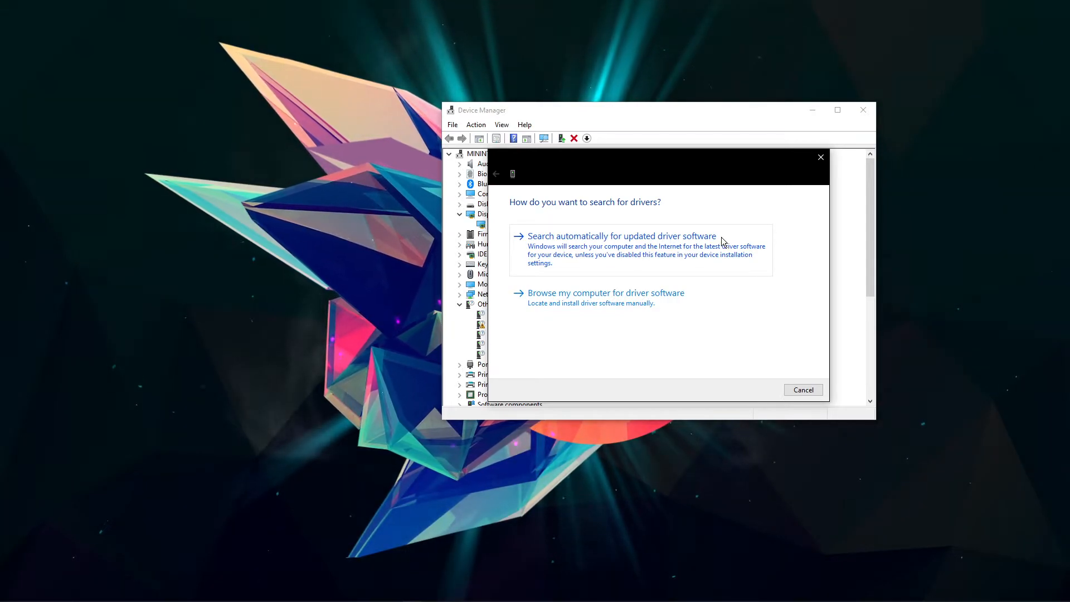
mouse_move(803, 173)
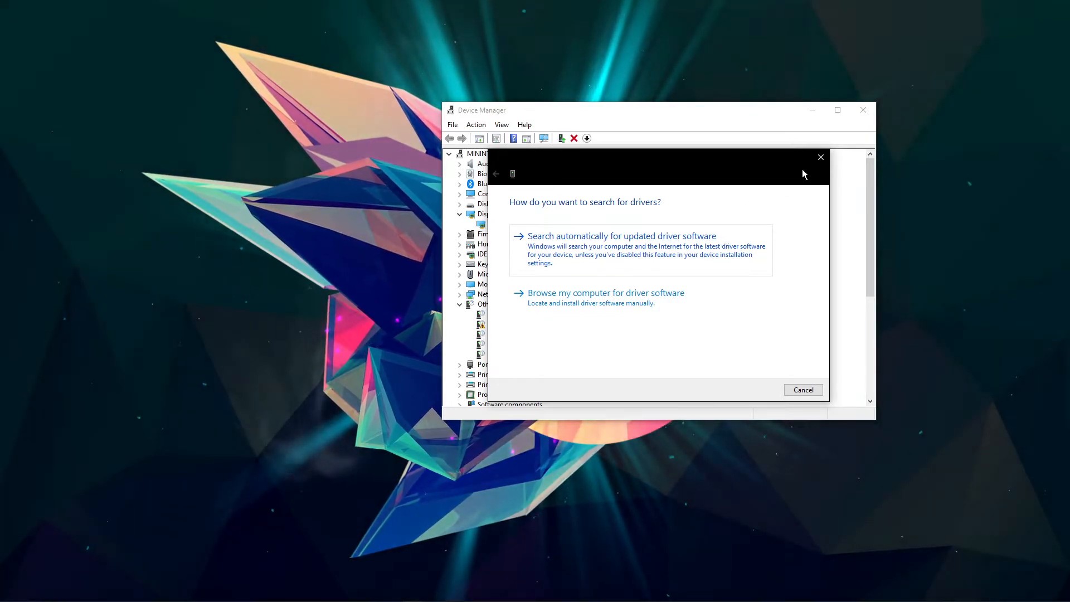
left_click(802, 390)
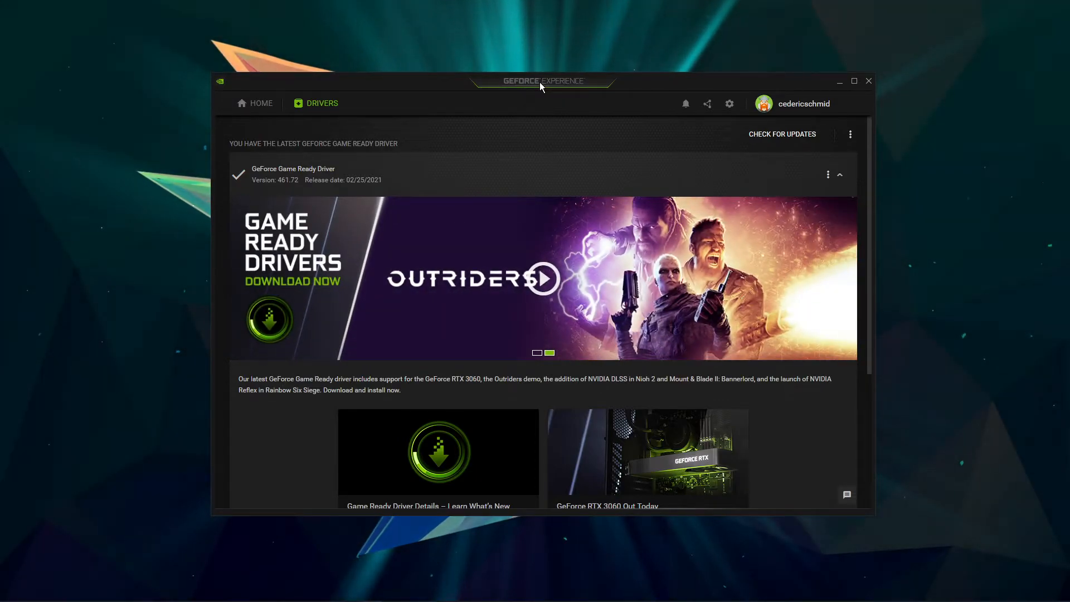
Check for driver updates twice, confirming Game Ready Driver 461.72 is the latest.
left_click(781, 134)
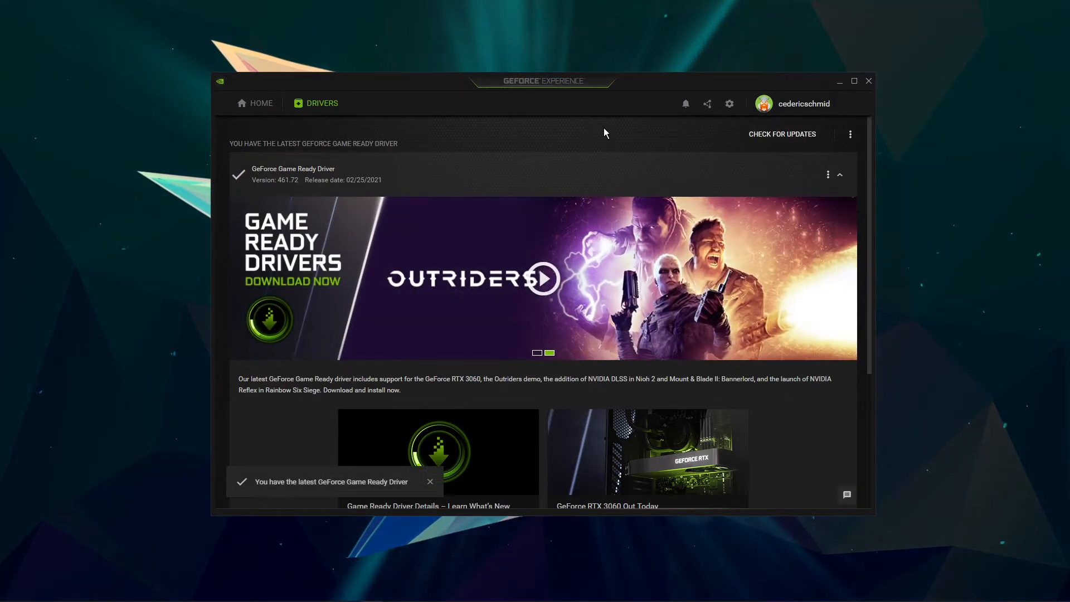
left_click(838, 174)
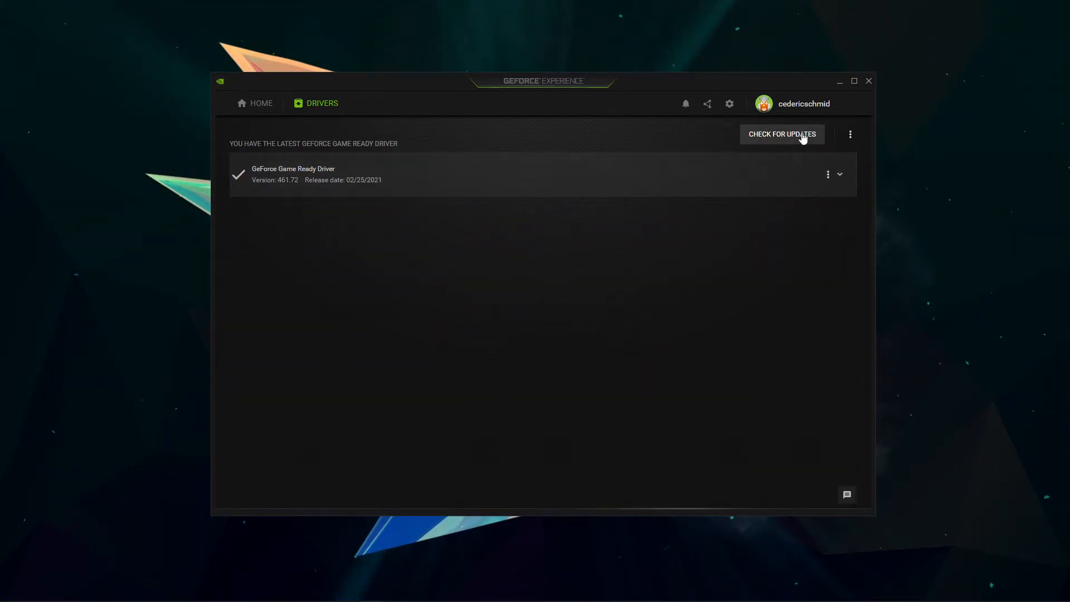
left_click(781, 134)
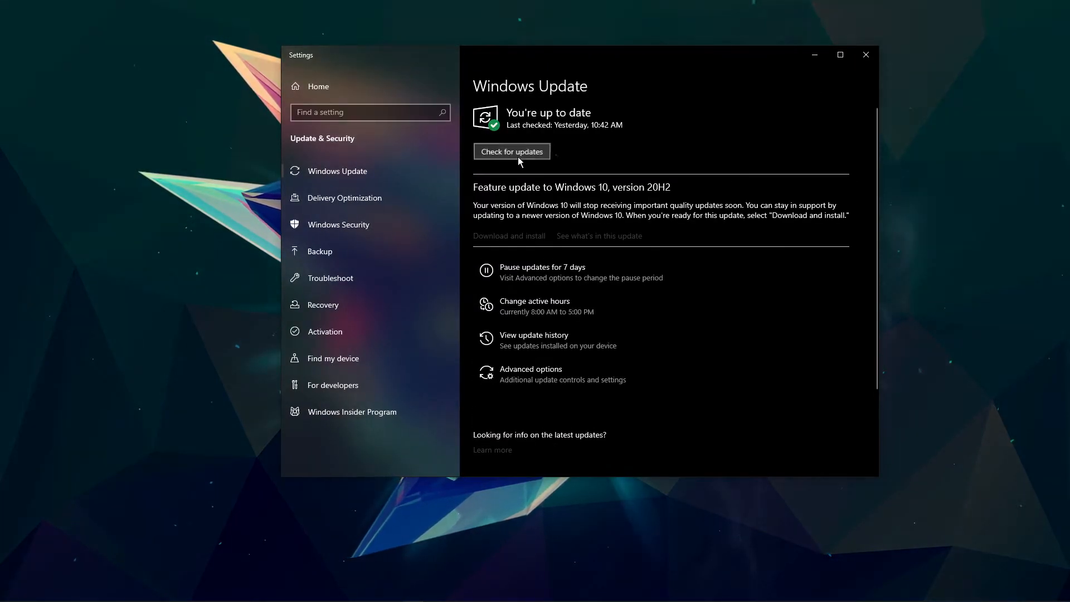
Run a Windows Update check and close the Settings window.
left_click(510, 151)
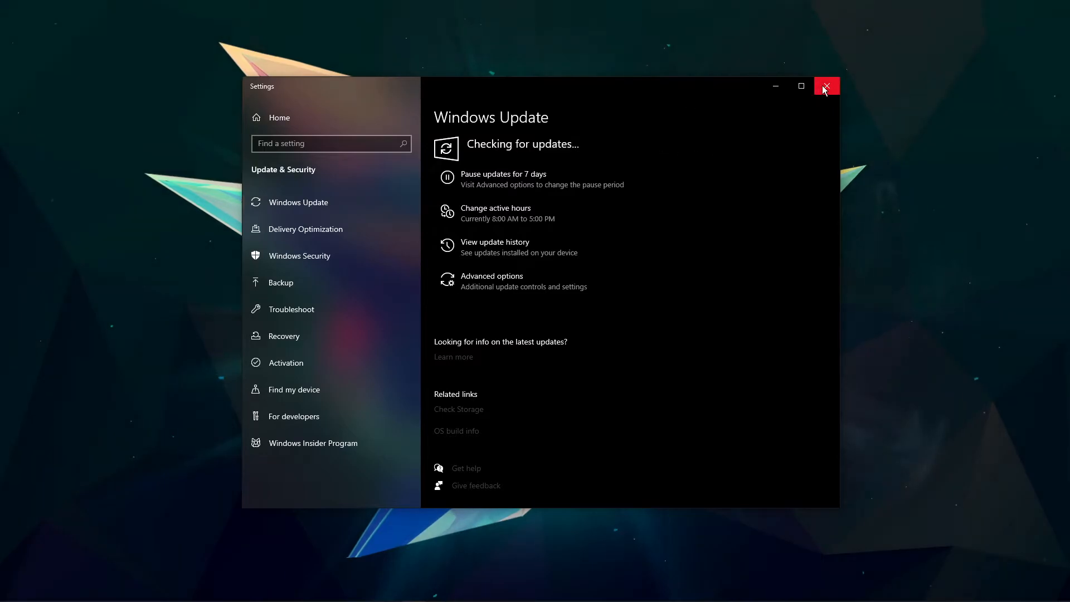
left_click(826, 86)
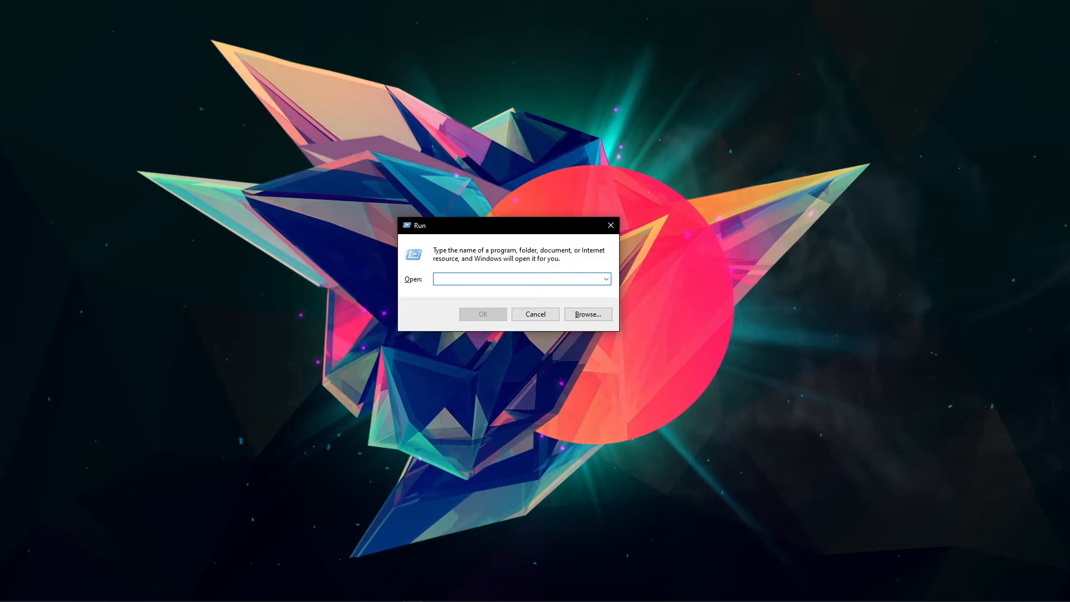
Launch Registry Editor by running 'regedit'.
type("regedit")
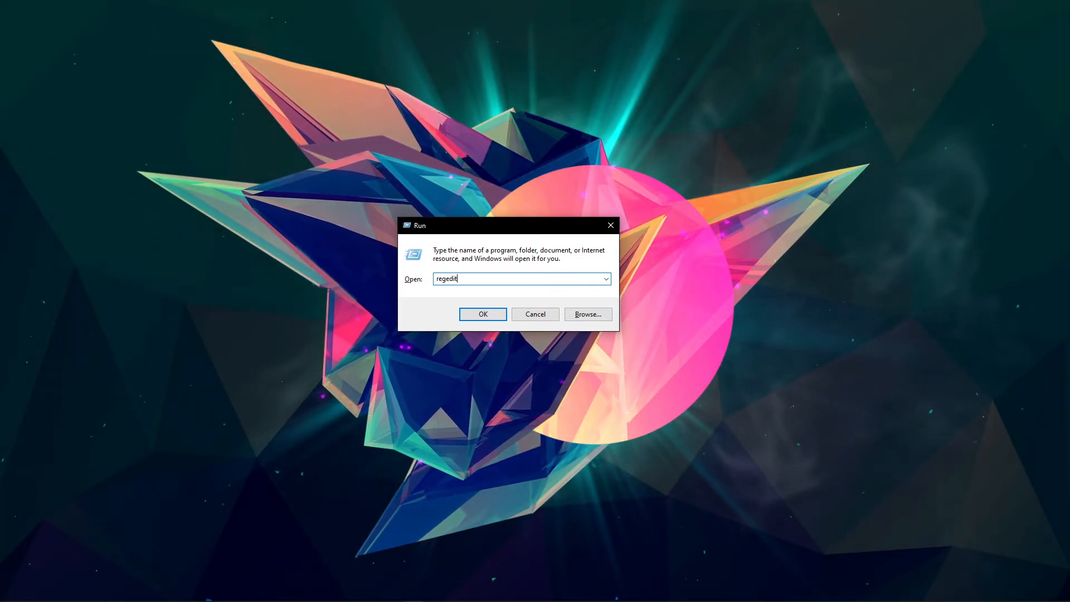
left_click(483, 313)
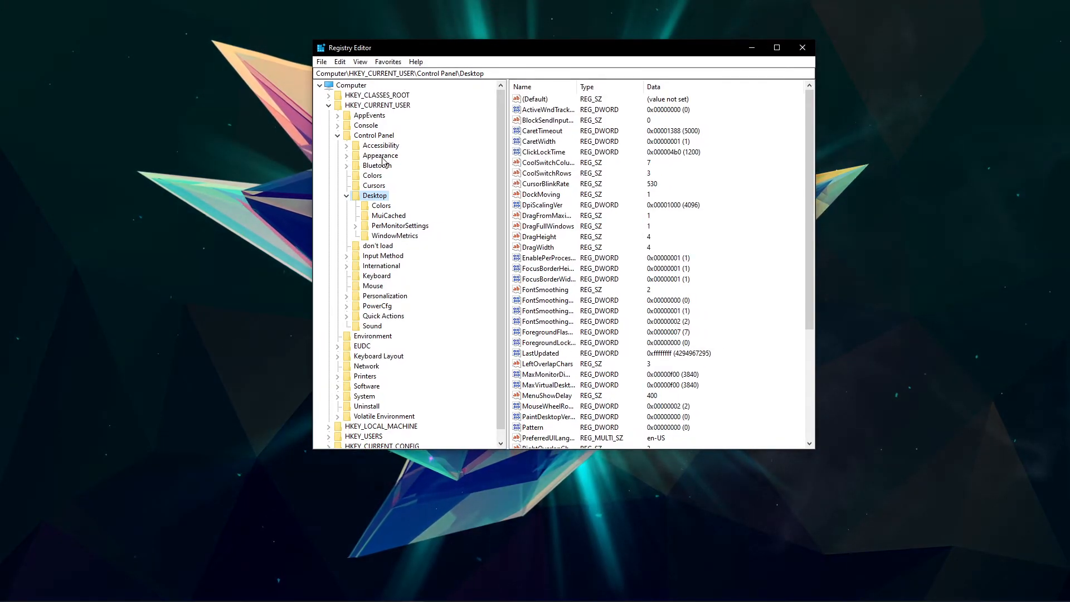
Go to HKEY_CURRENT_USER\Control Panel\Desktop and start editing Win8DpiScaling's data.
left_click(378, 105)
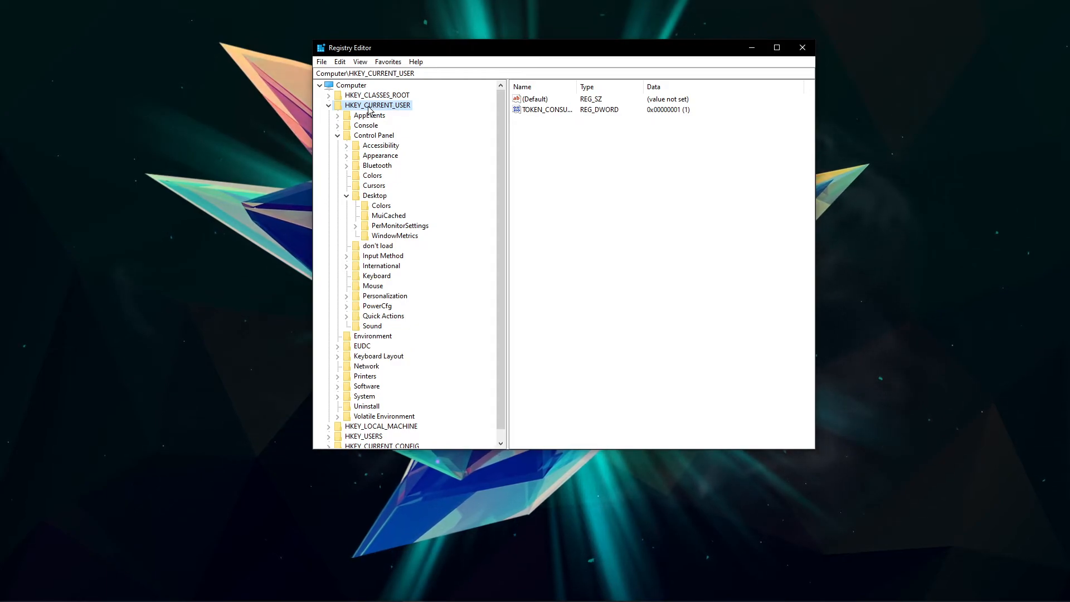
left_click(374, 135)
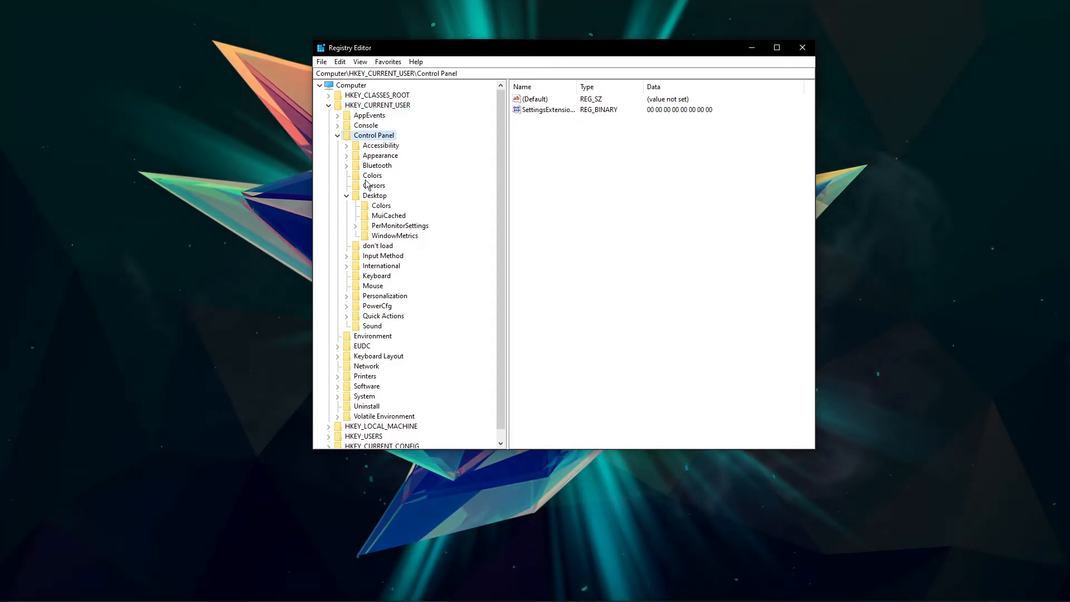
left_click(375, 196)
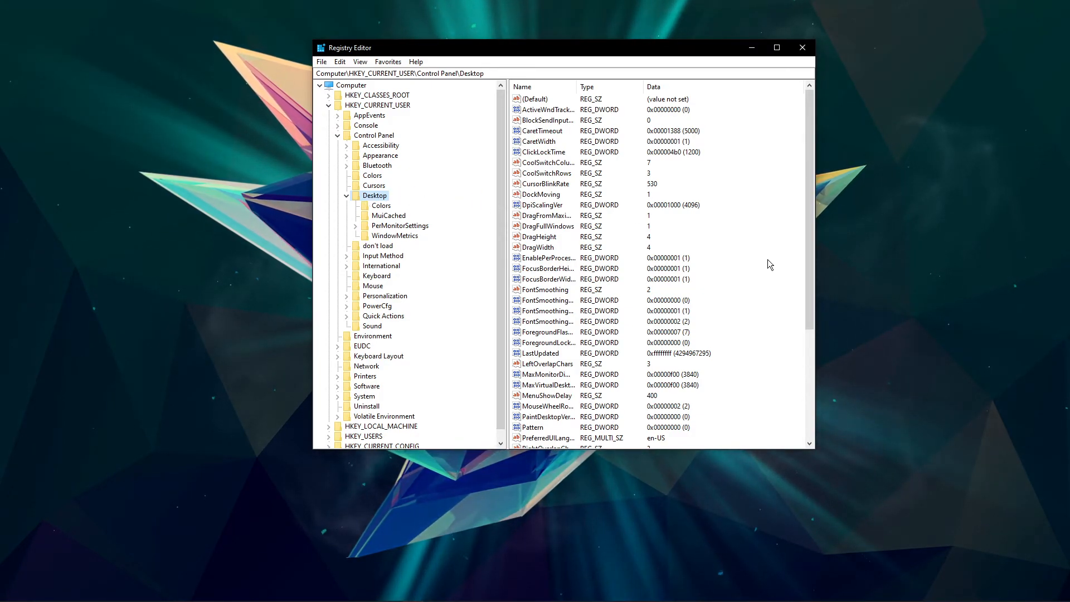
scroll("down", 3)
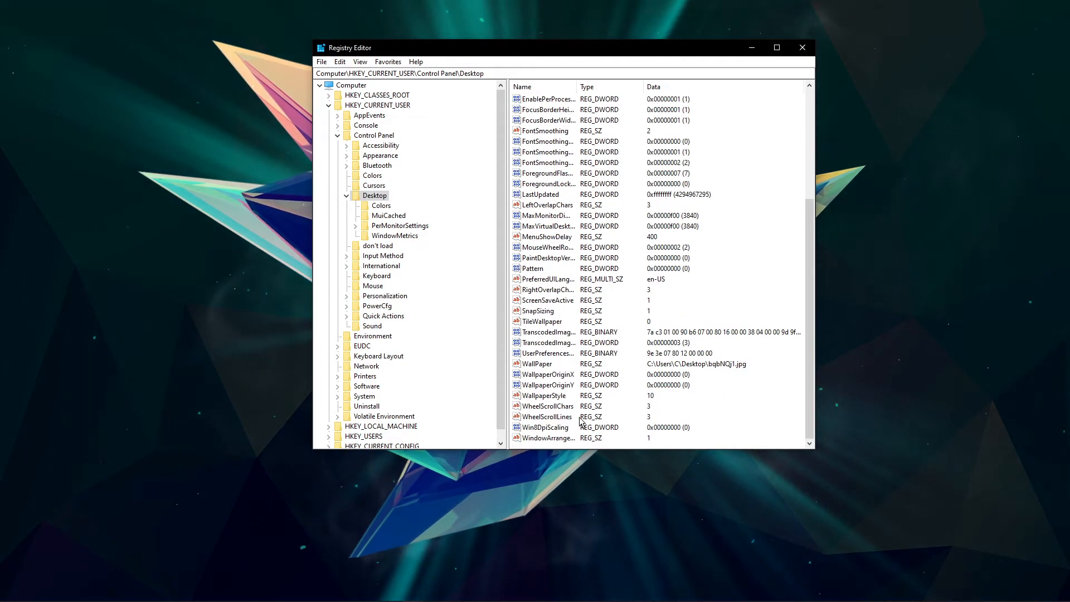
right_click(544, 428)
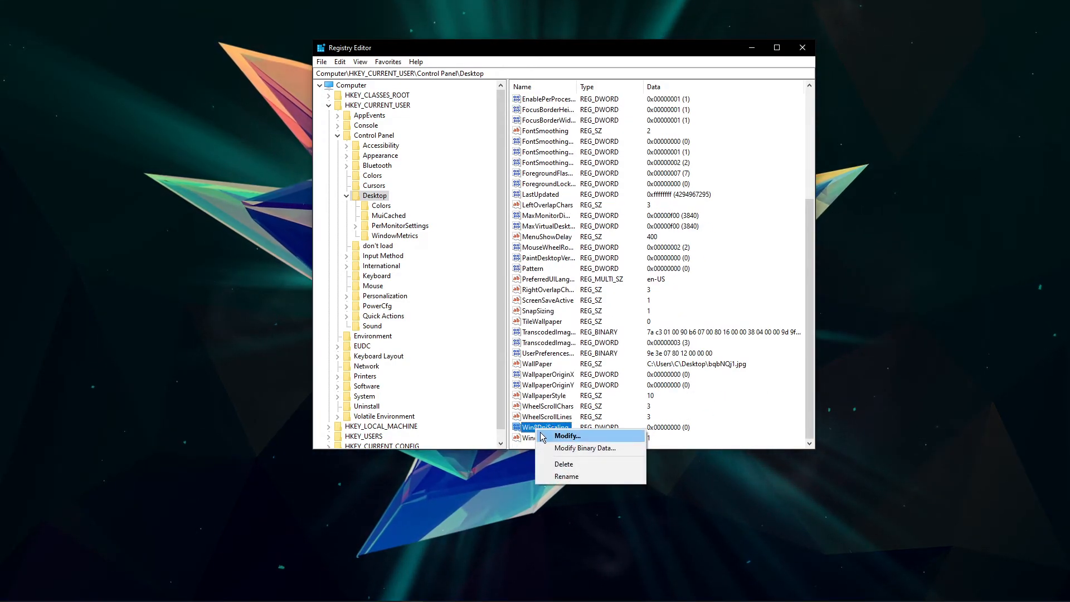
left_click(567, 436)
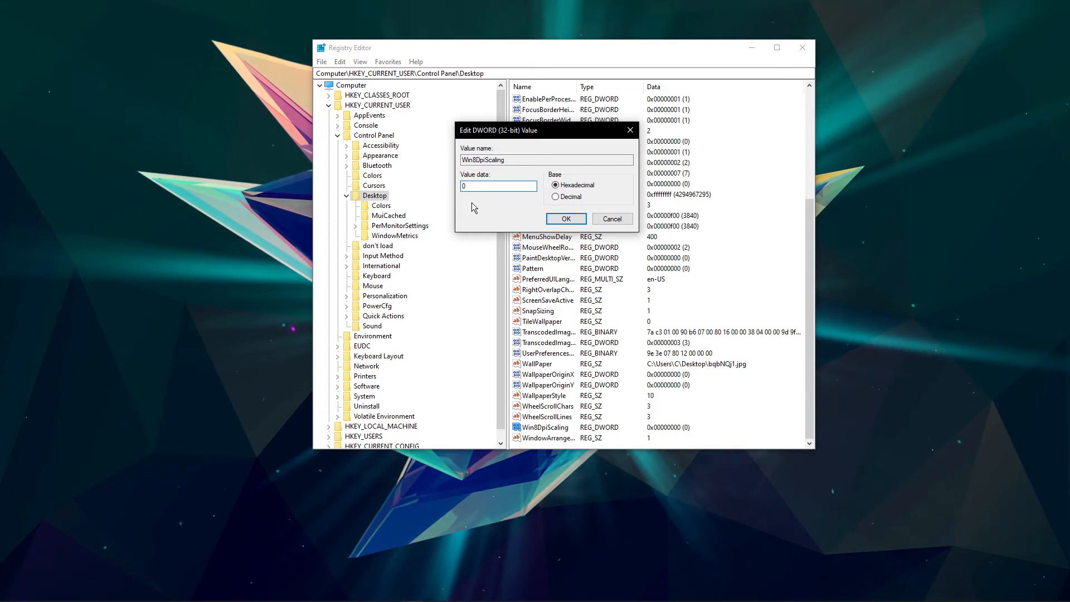
left_click(565, 219)
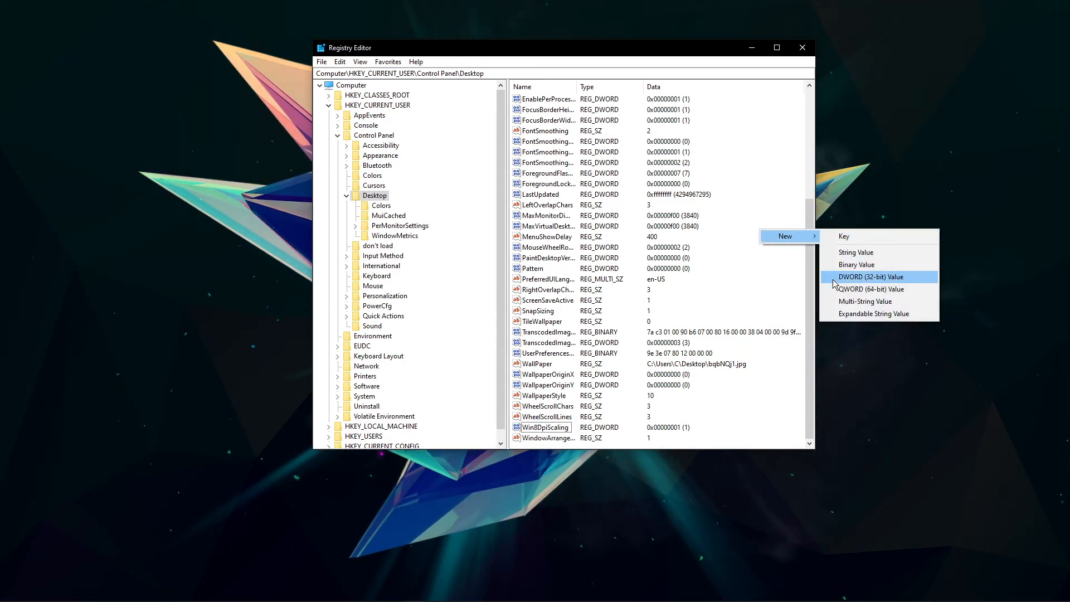
Create a LogPixels DWORD under Desktop and set it to hexadecimal 78.
left_click(870, 276)
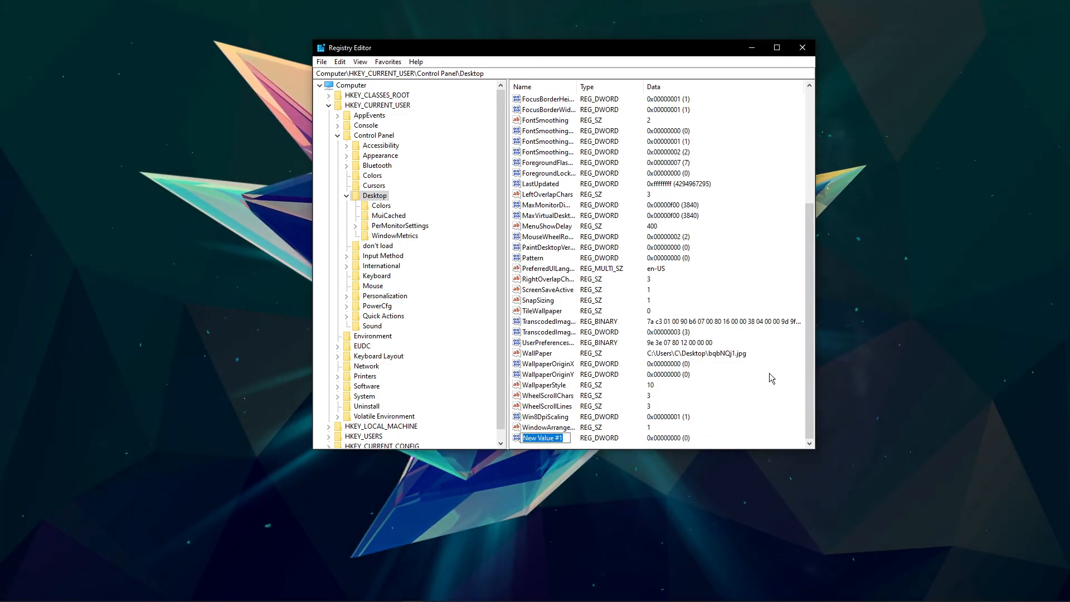
type("LogPixels")
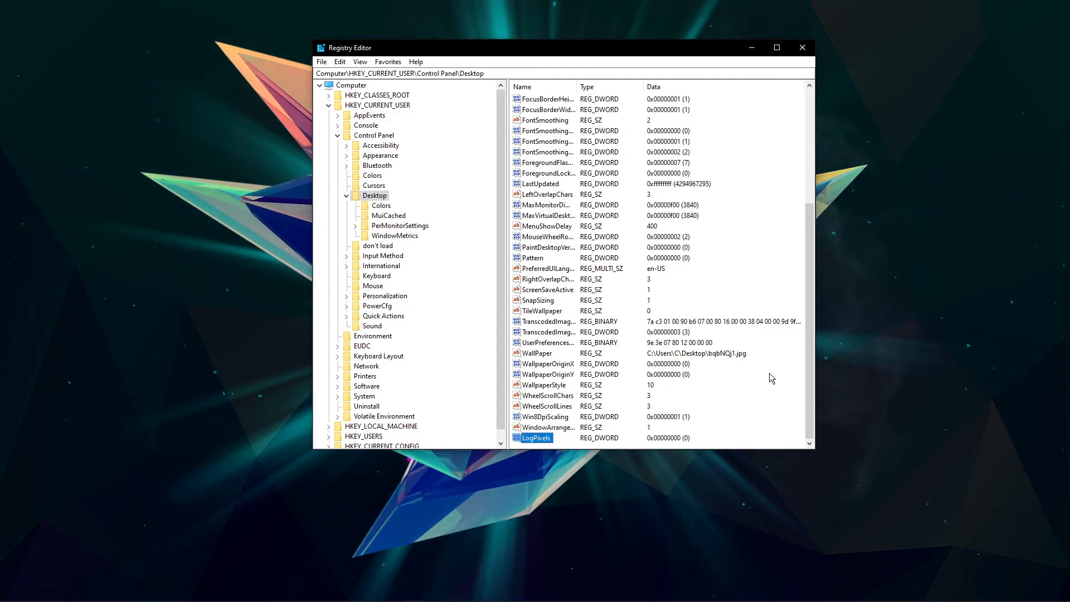
double_click(537, 438)
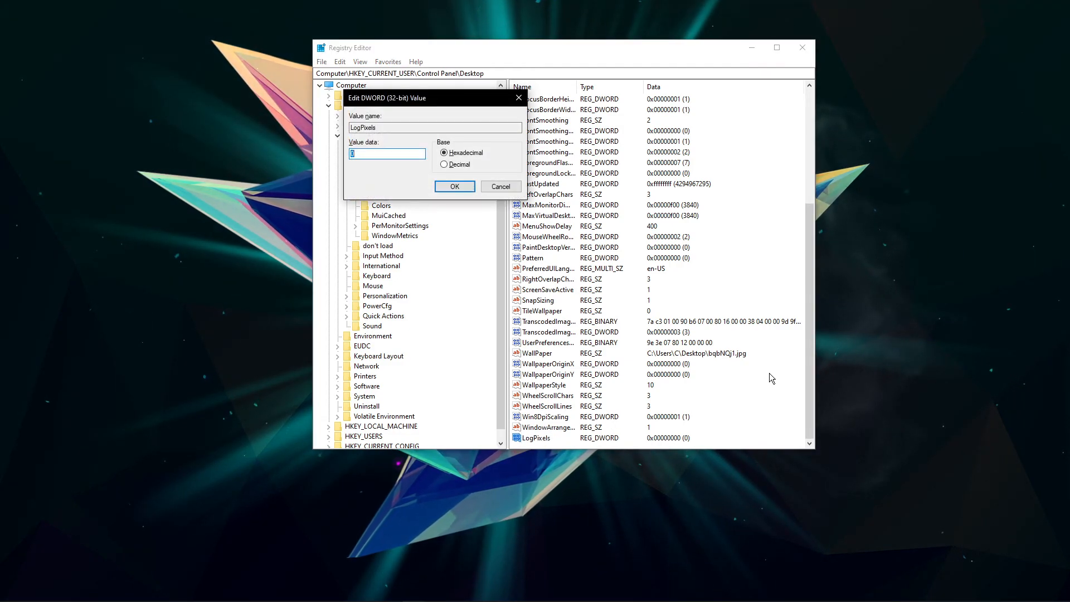
mouse_move(379, 186)
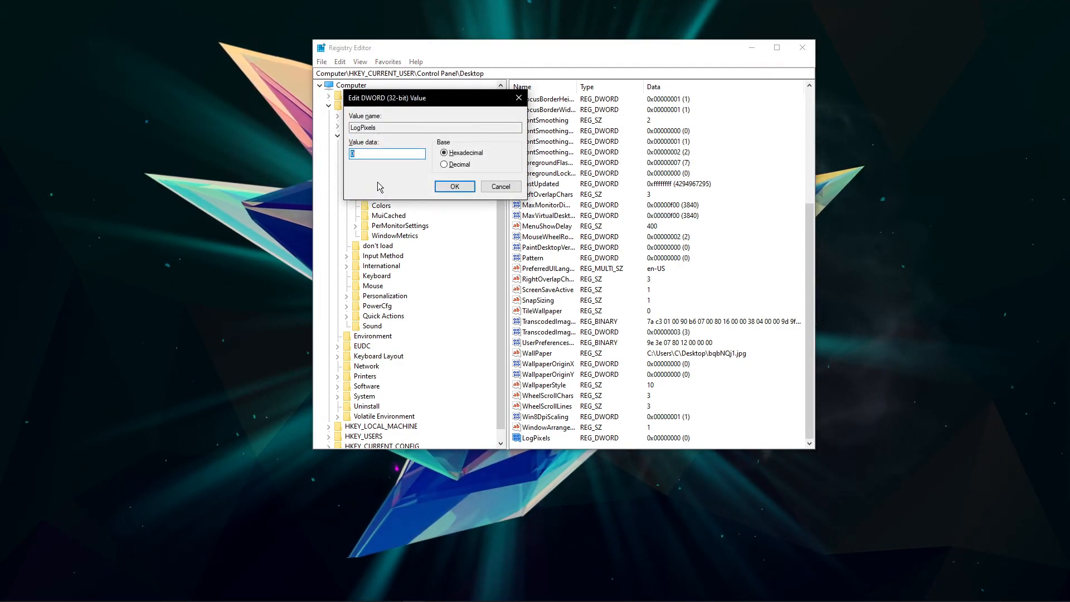
type("78")
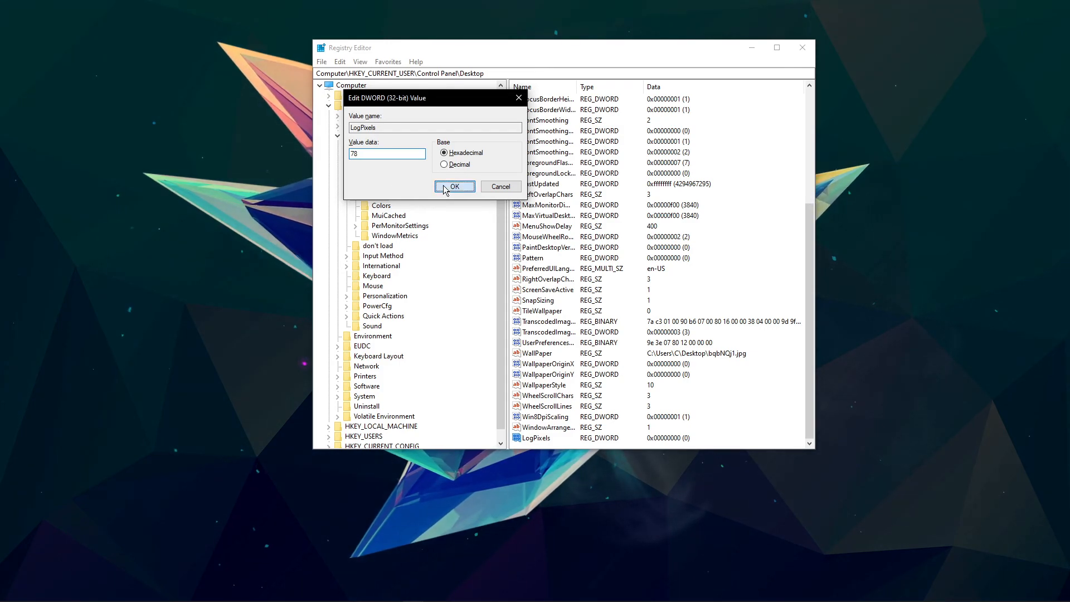
left_click(454, 186)
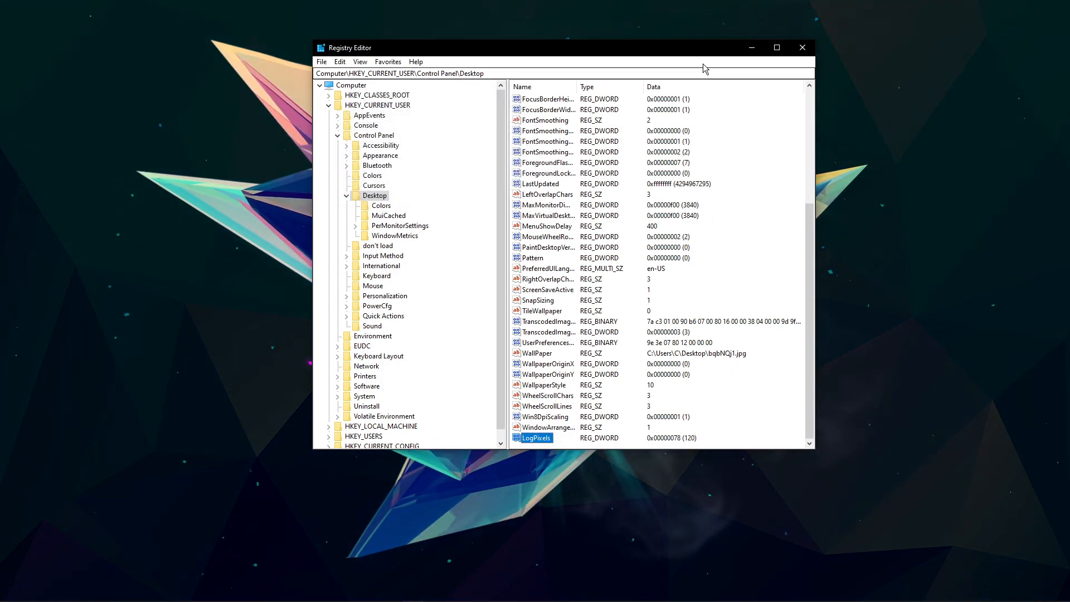